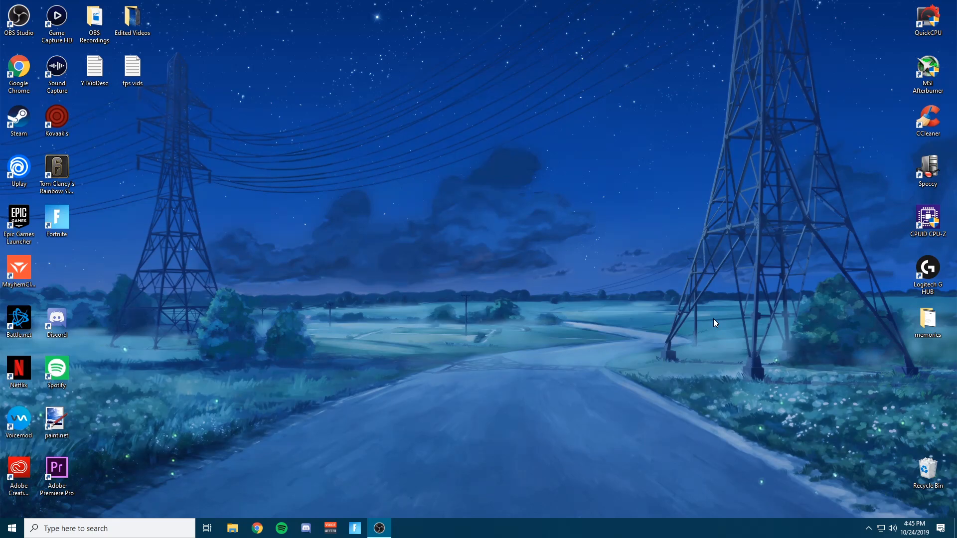
- Launch Chrome and search for 'motherboard asus z170a'
click(94, 20)
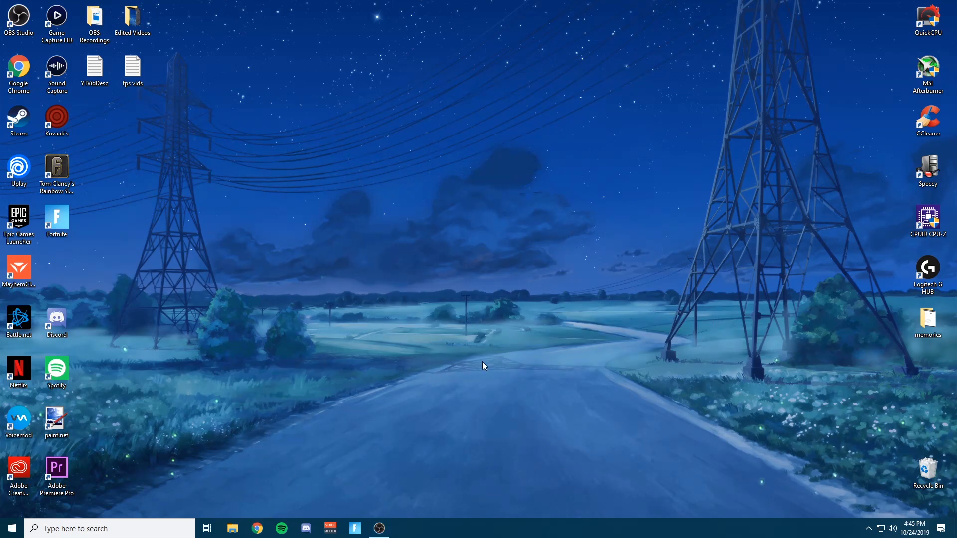
click(257, 528)
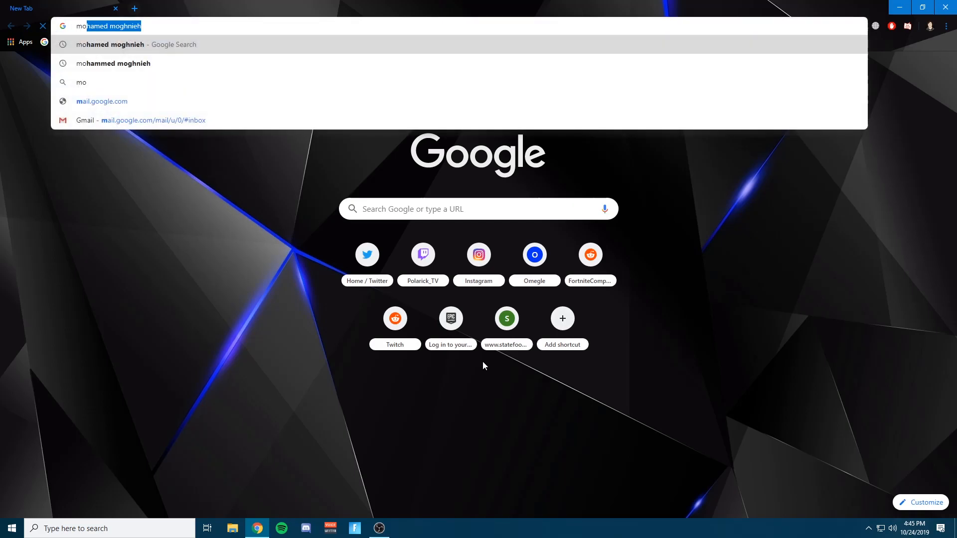
text(motherboard a)
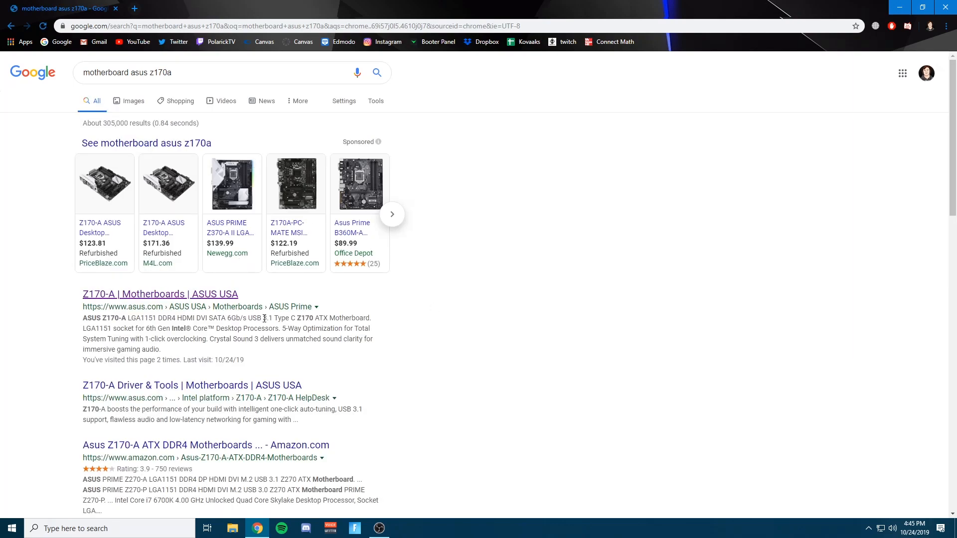
- Open the ASUS USA Z170-A result and scroll through its memory support details
click(160, 293)
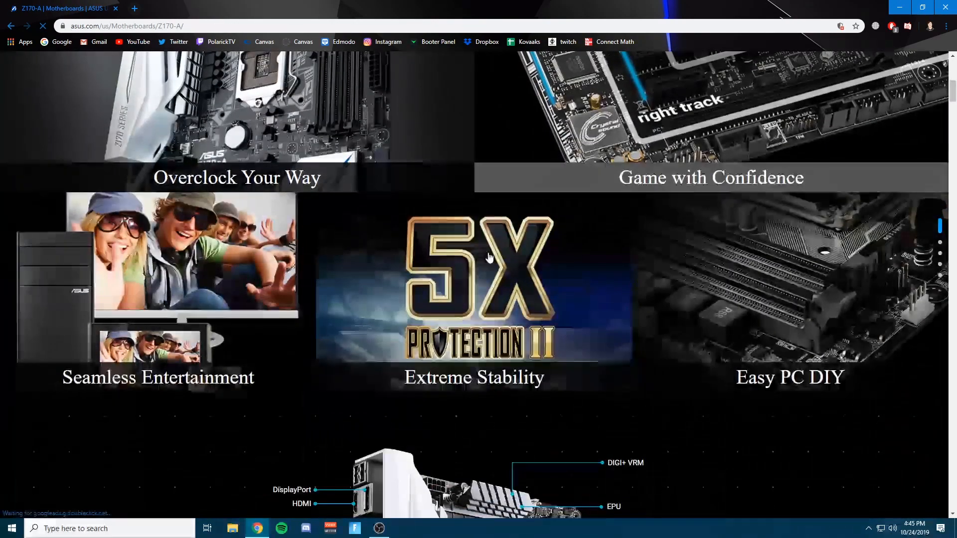
scroll(down, 3)
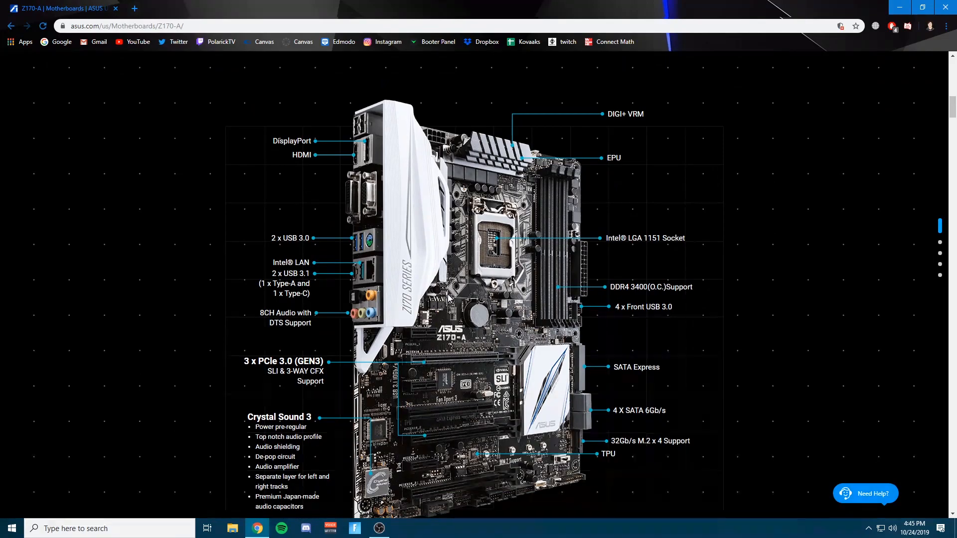
double_click(616, 287)
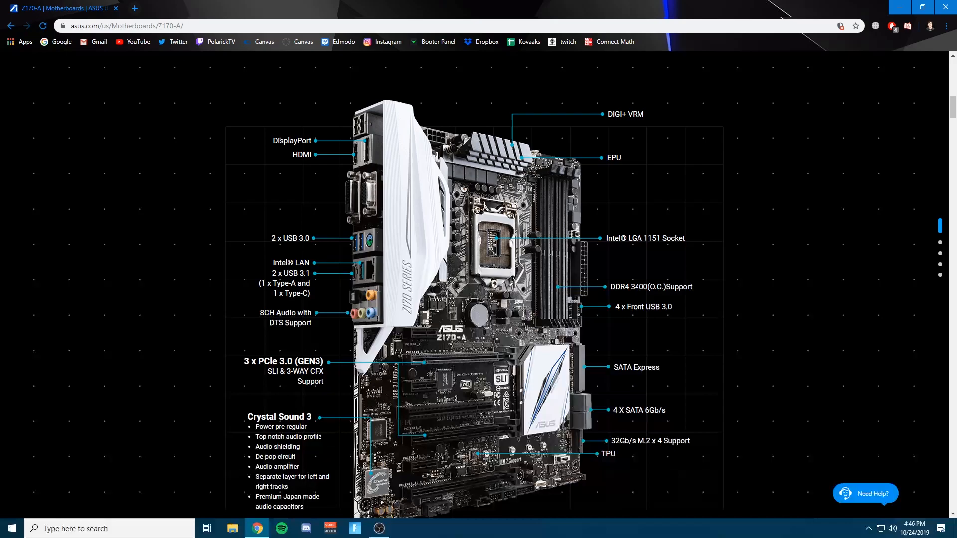
scroll(down, 3)
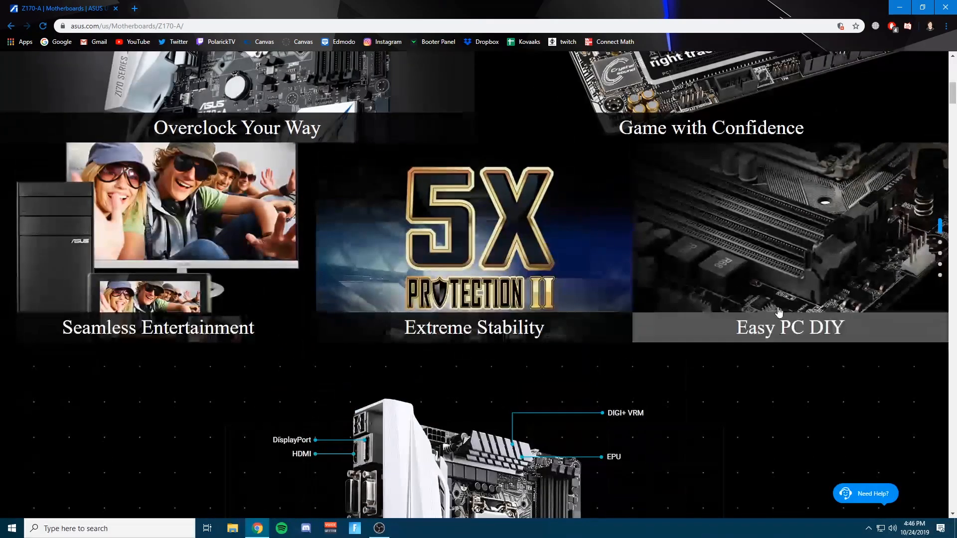
scroll(down, 3)
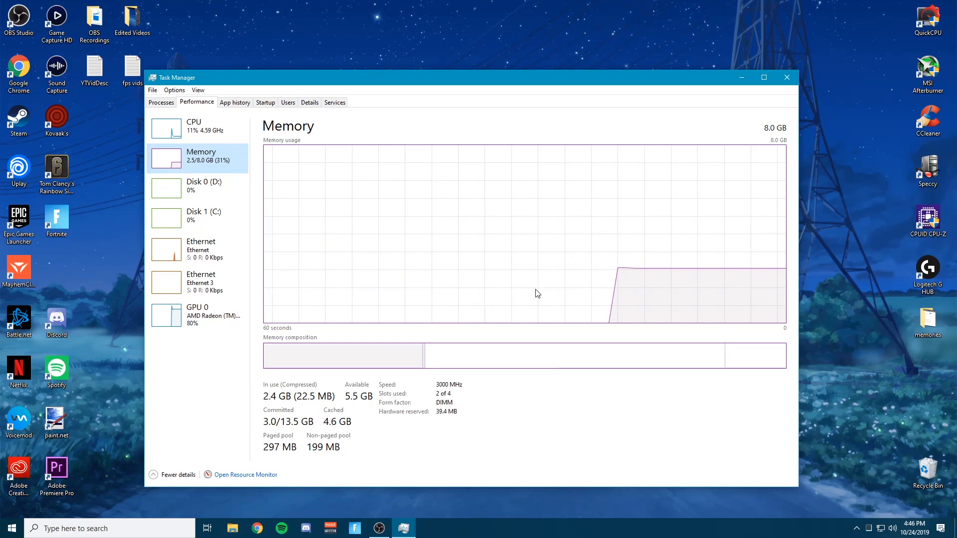
mouse_move(439, 393)
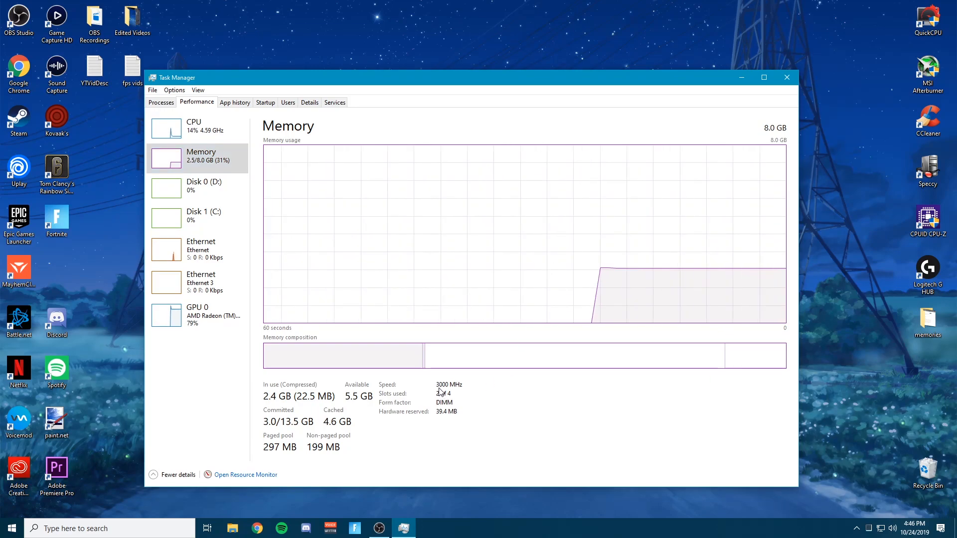
mouse_move(794, 90)
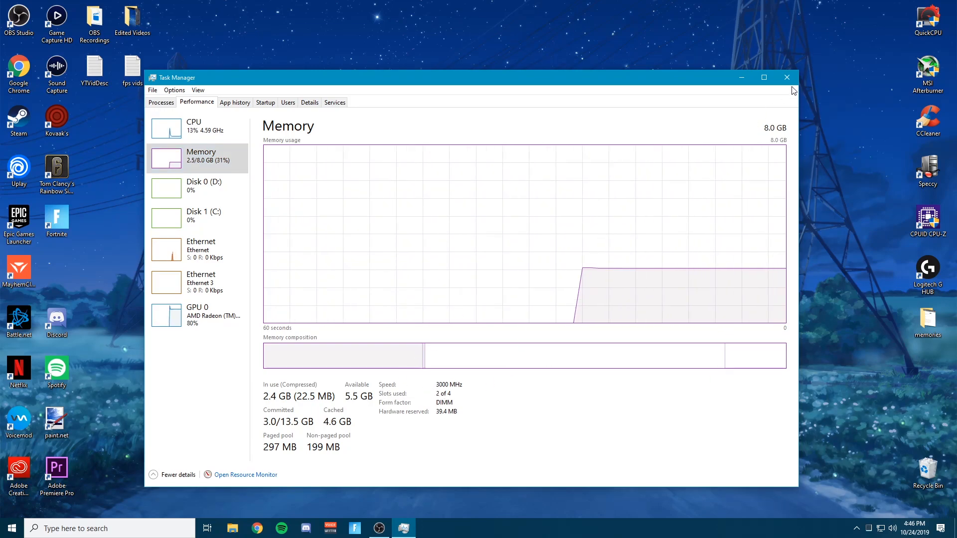
- Close Task Manager after confirming memory speed reads 3000 MHz
click(787, 78)
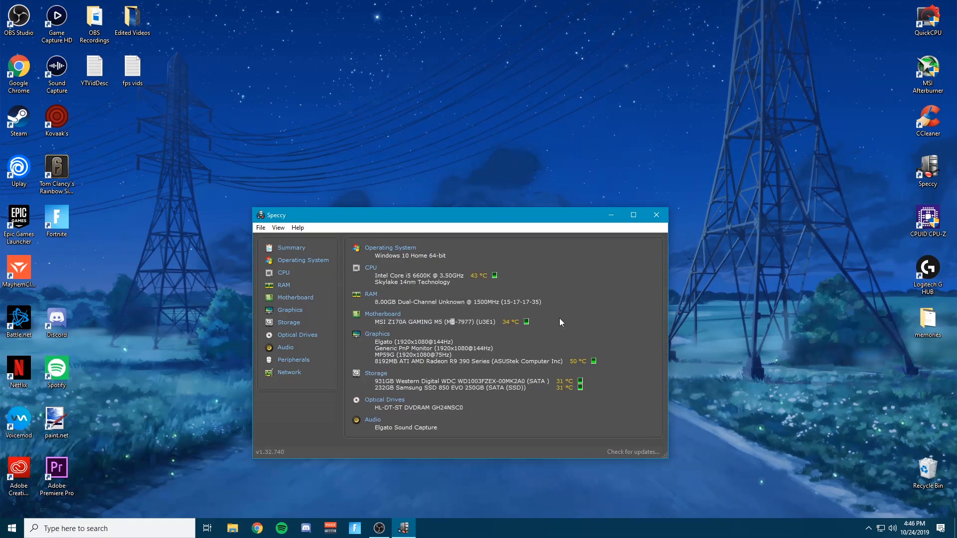
- Close Speccy after reviewing the 8 GB dual-channel RAM summary
click(655, 215)
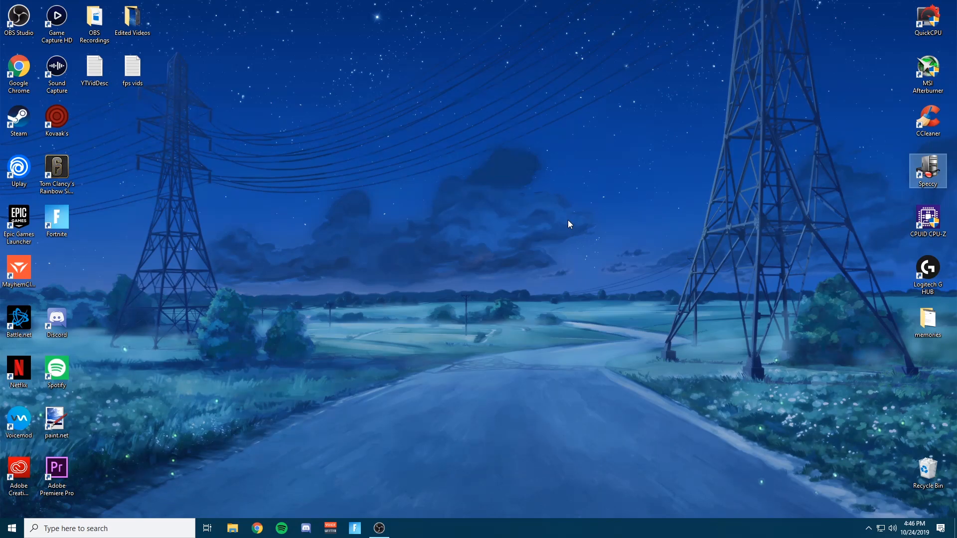
mouse_move(599, 223)
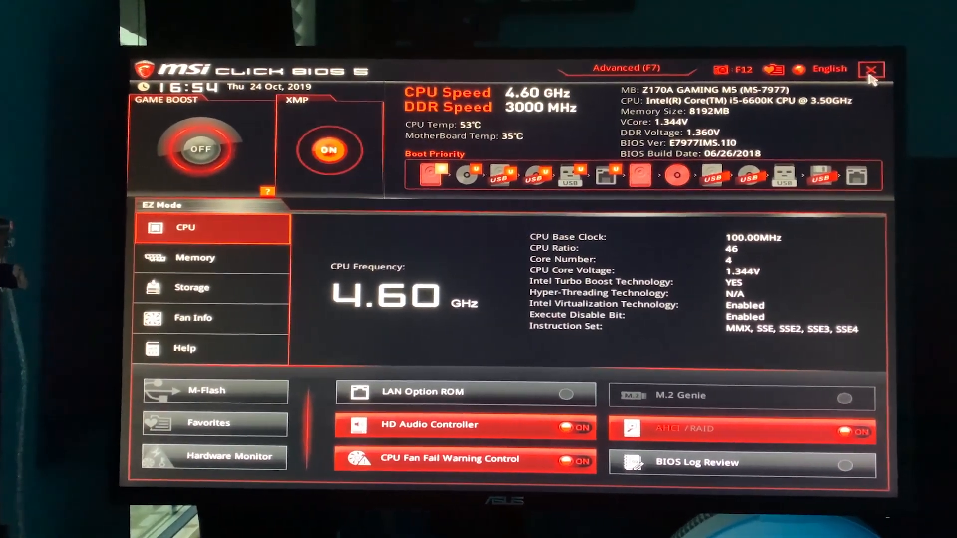
- Exit MSI Click BIOS 5 with XMP on and DDR speed at 3000 MHz
click(871, 69)
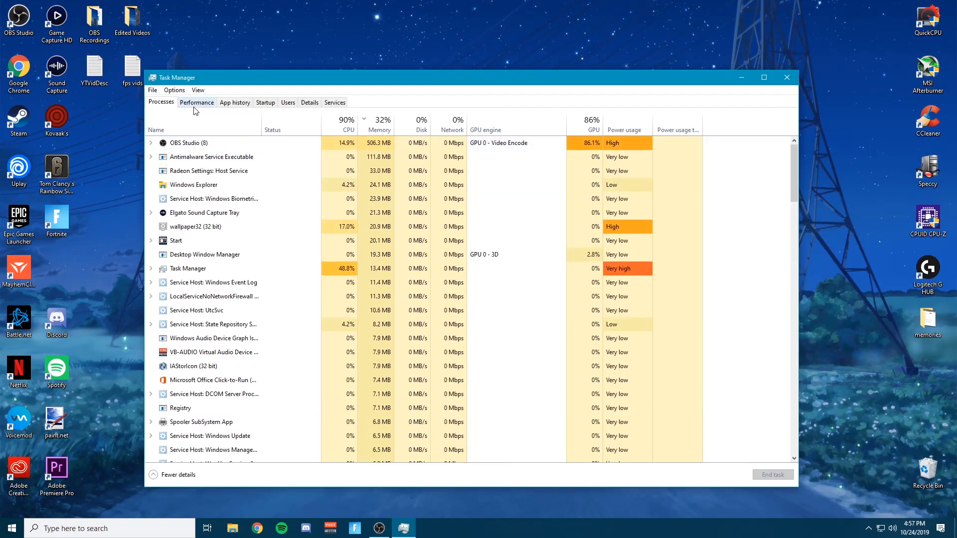
- Check Task Manager's Performance memory view shows 8 GB at 3000 MHz, then close it
click(195, 102)
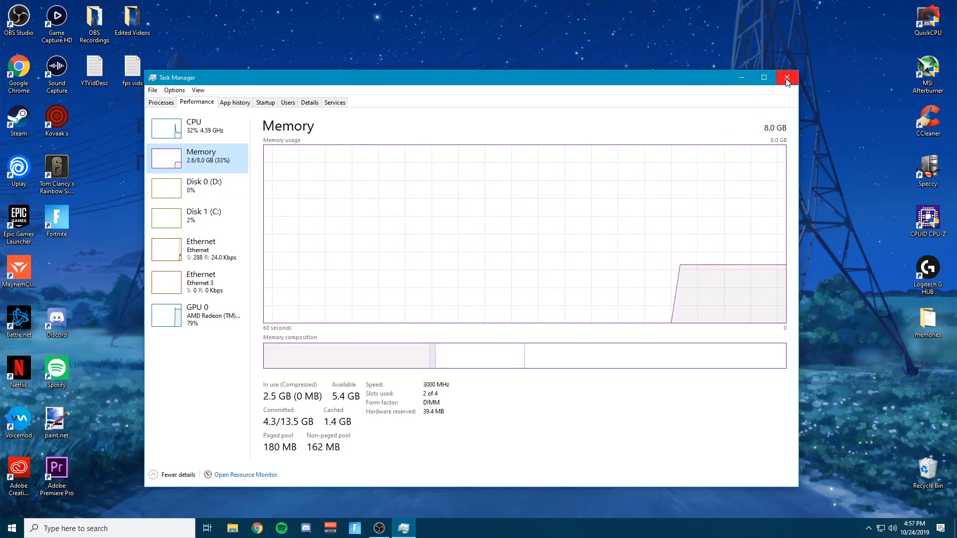
click(786, 78)
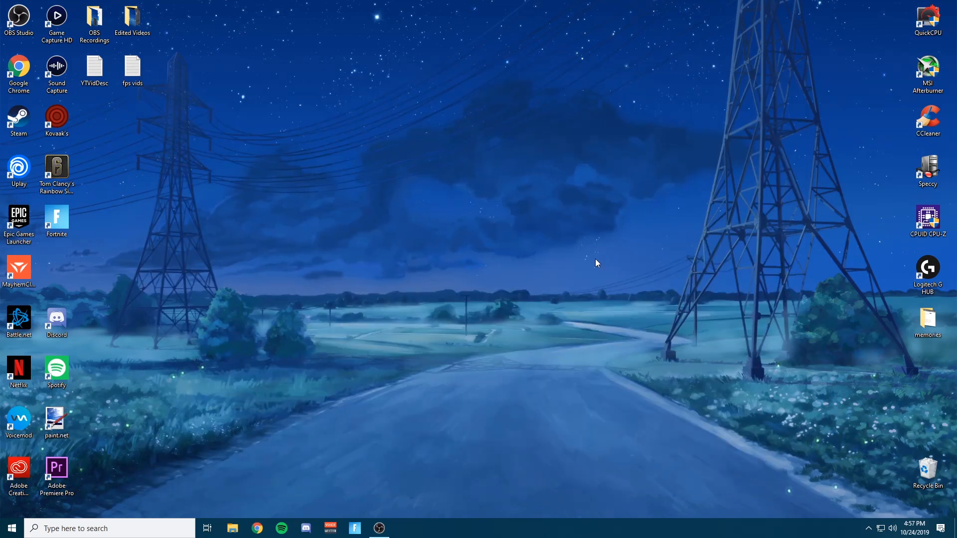